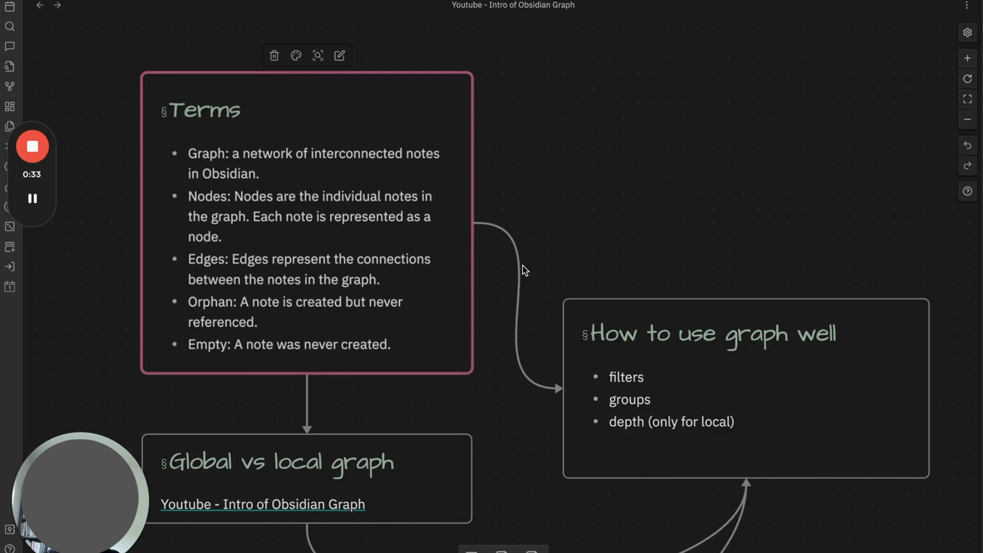
mouse_move(495, 277)
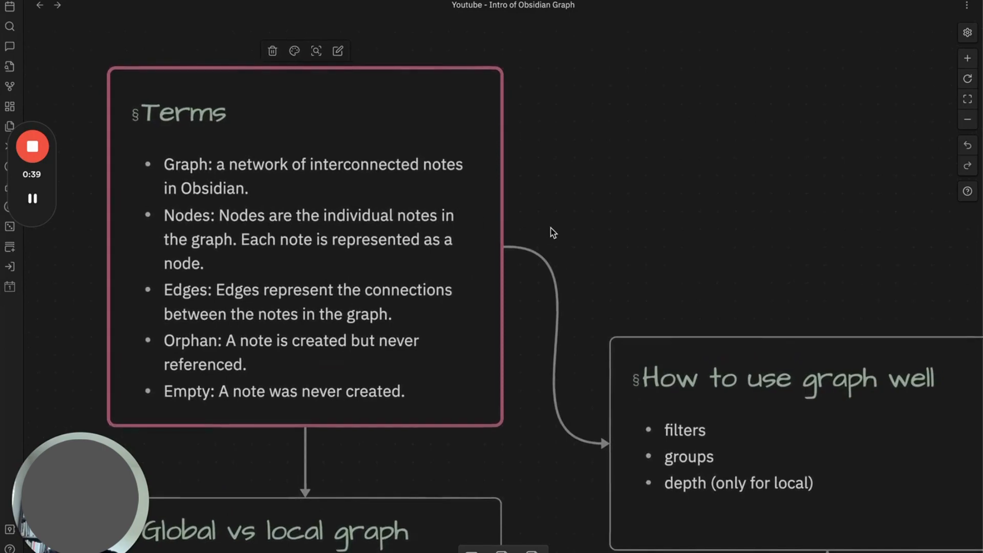
mouse_move(544, 287)
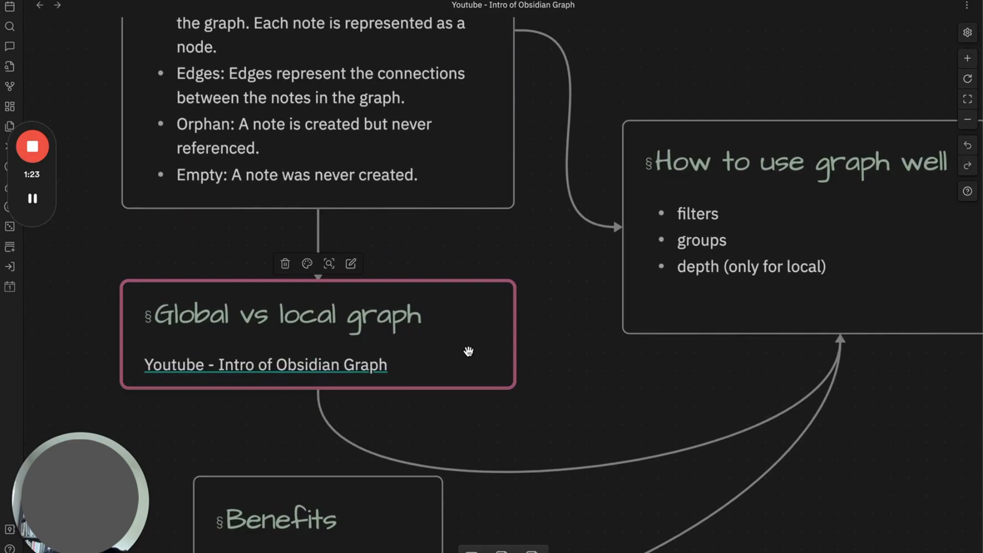
mouse_move(699, 473)
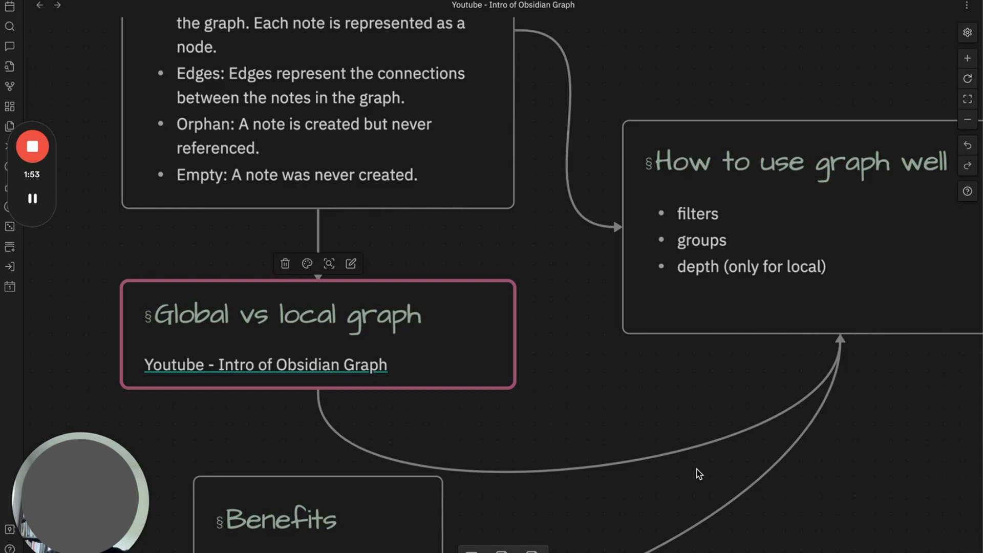
mouse_move(319, 502)
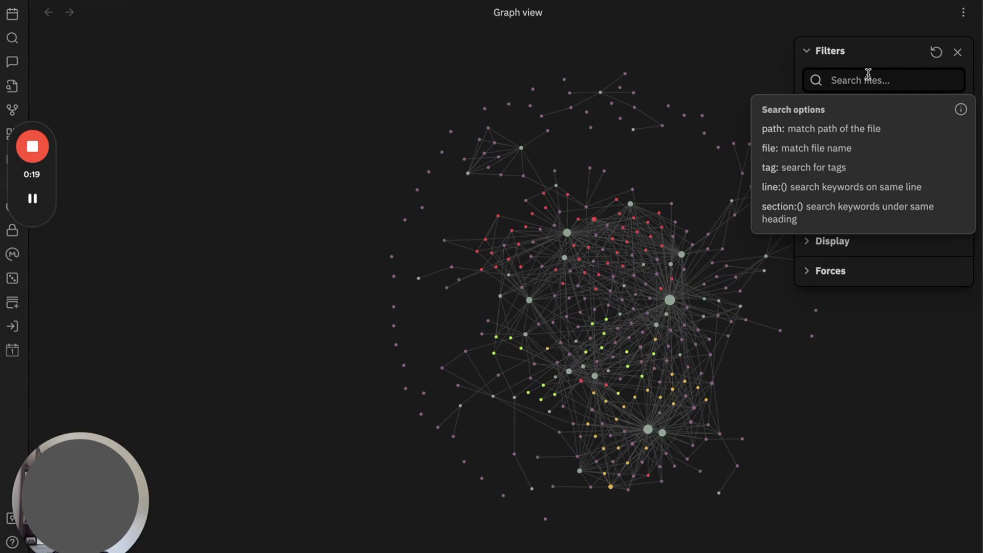
- Filter the graph with the search term 'templates'
type("templat")
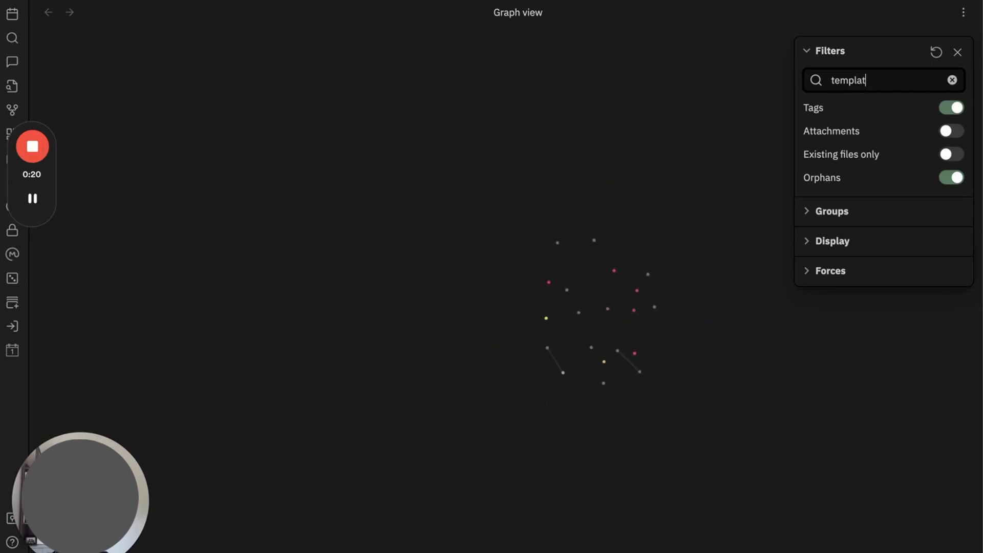
type("es")
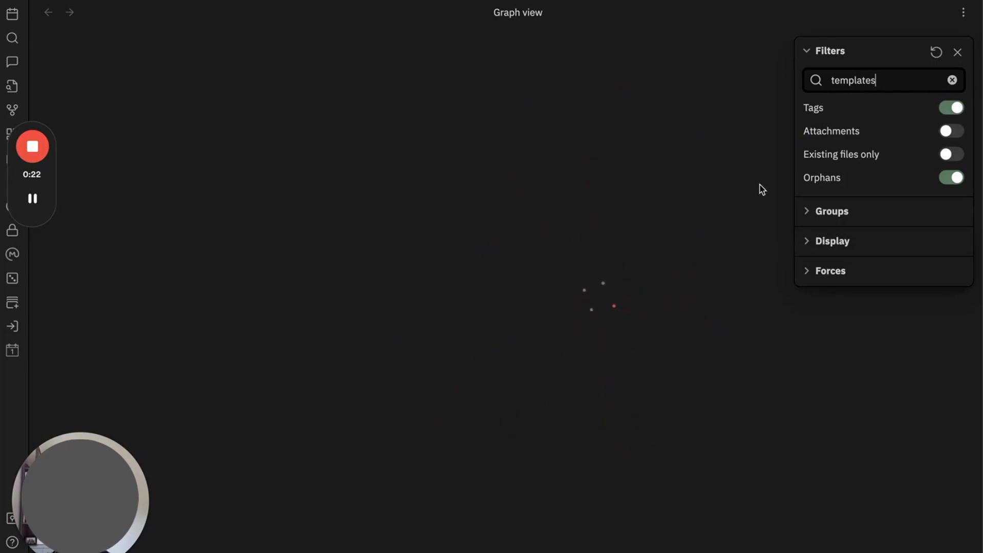
mouse_move(522, 204)
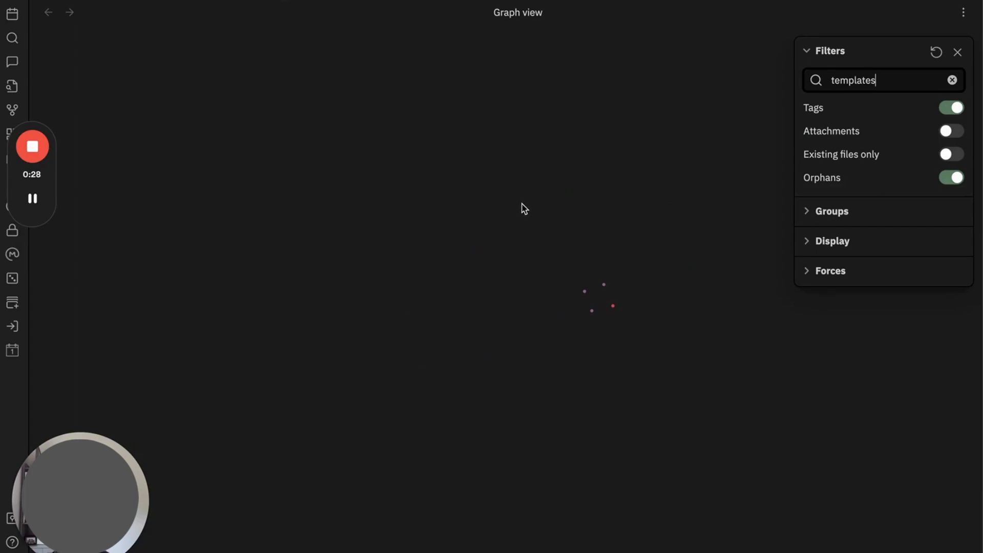
mouse_move(843, 132)
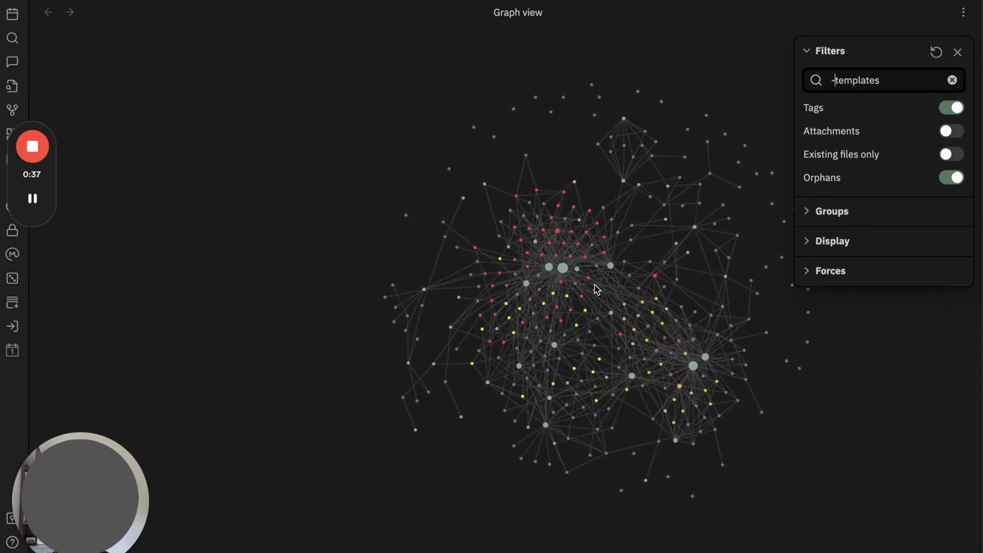
- Replace the 'templates' filter with -#engineering to hide engineering-tagged notes
type("-")
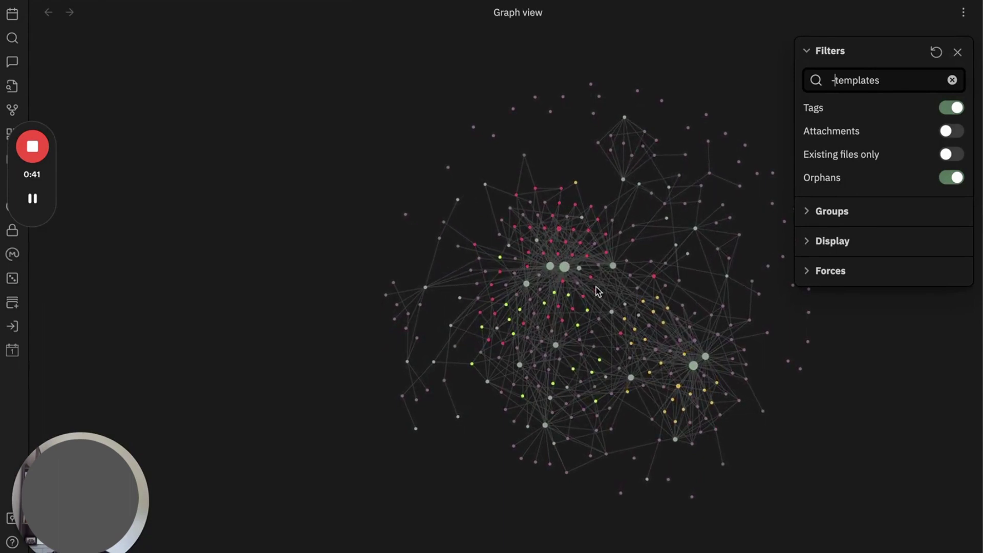
type("-templates")
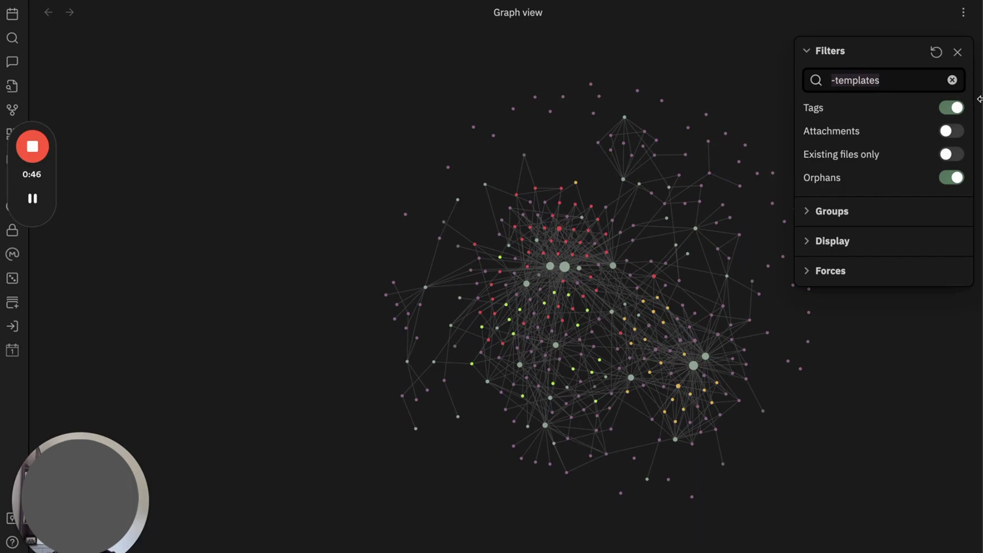
type("#engineerin")
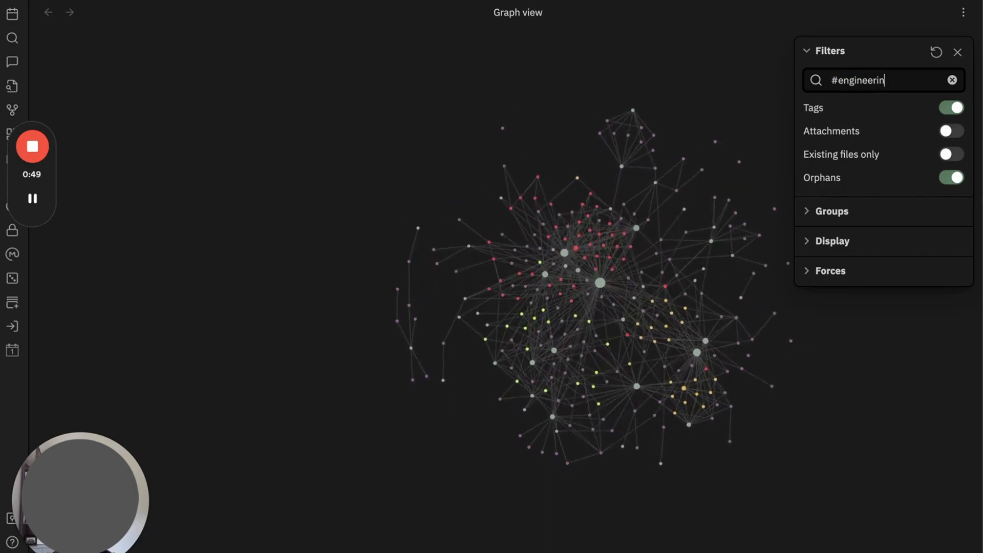
type("g")
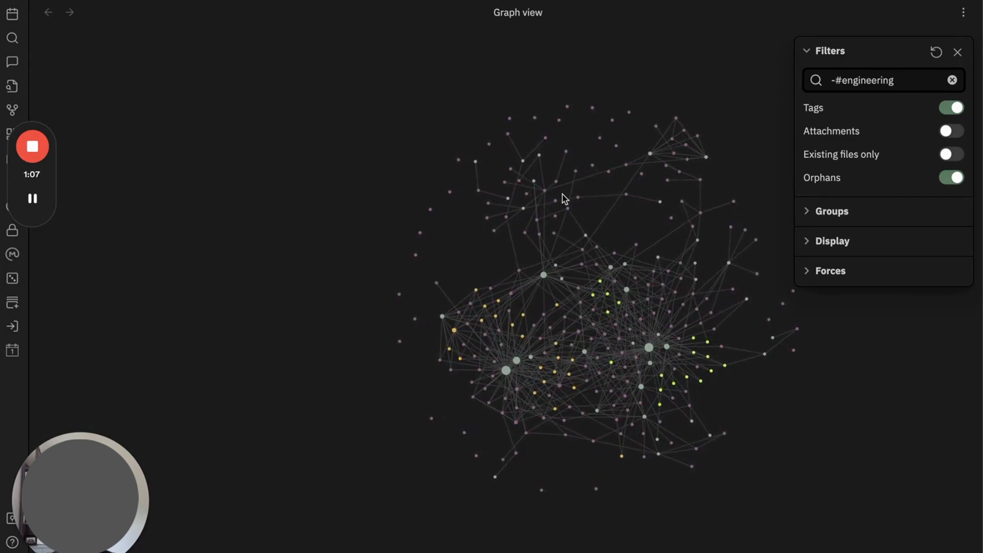
left_click(953, 80)
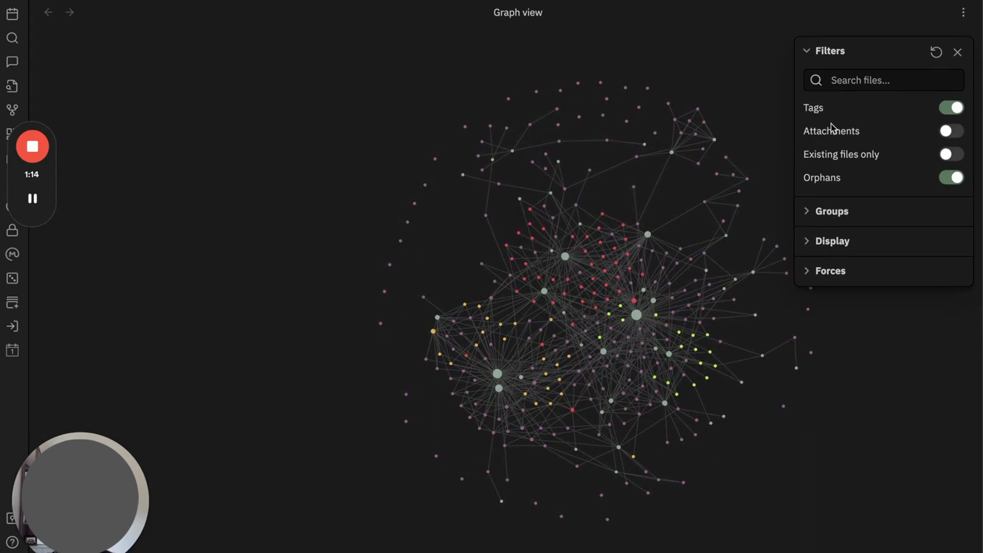
mouse_move(862, 144)
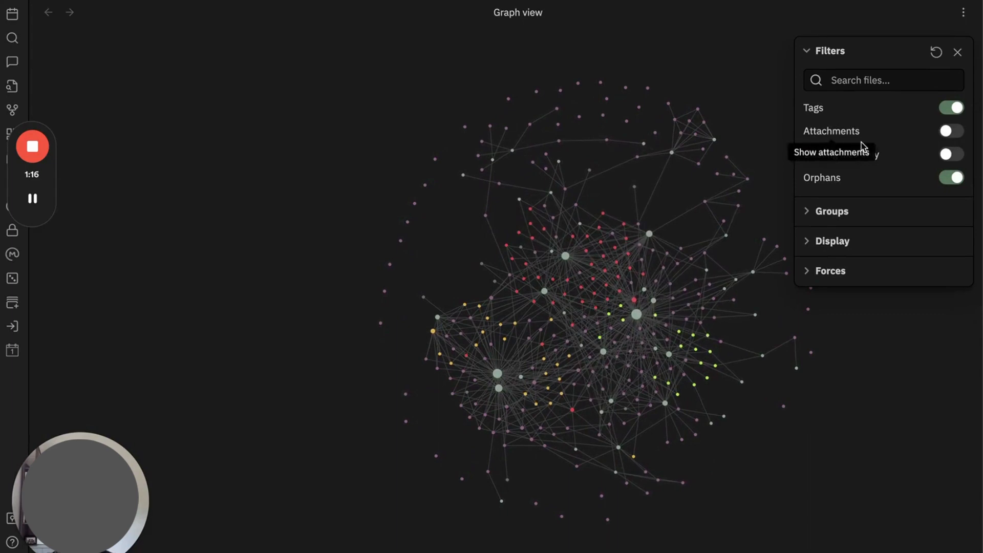
left_click(950, 131)
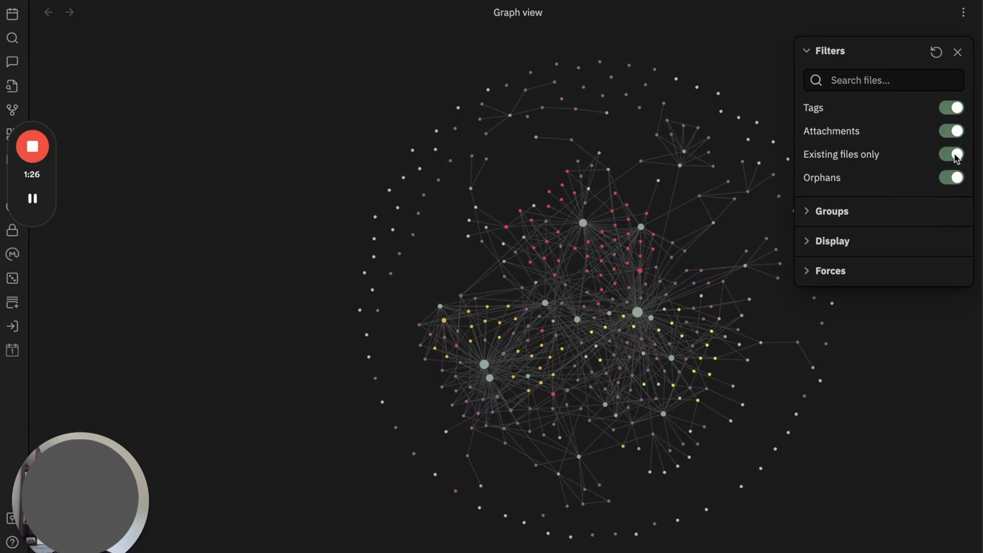
left_click(950, 132)
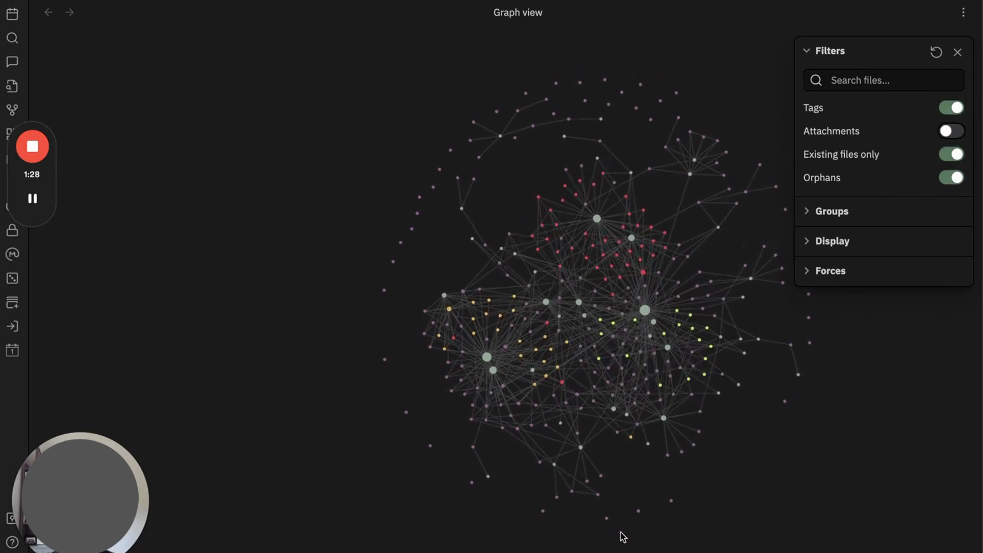
mouse_move(394, 270)
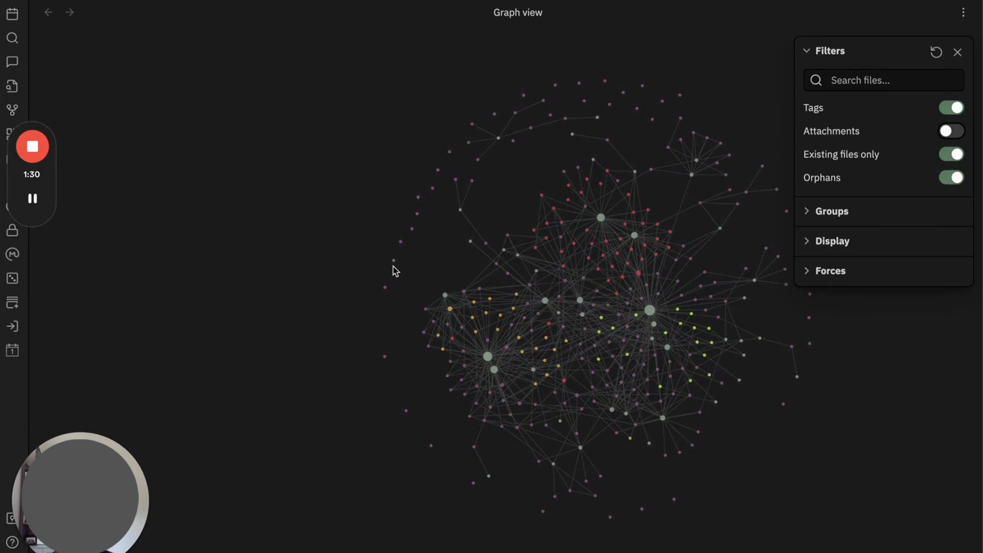
mouse_move(399, 298)
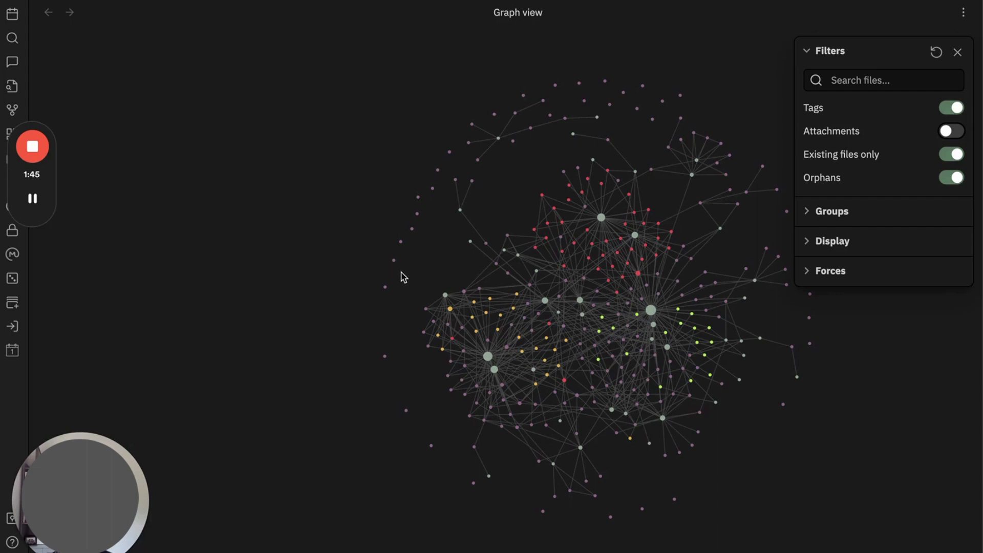
mouse_move(435, 275)
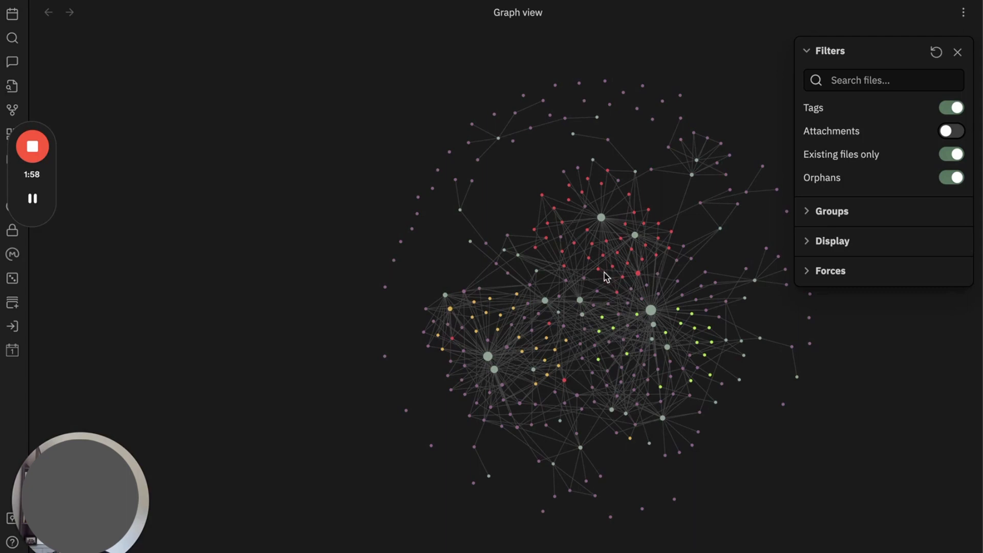
left_click(882, 79)
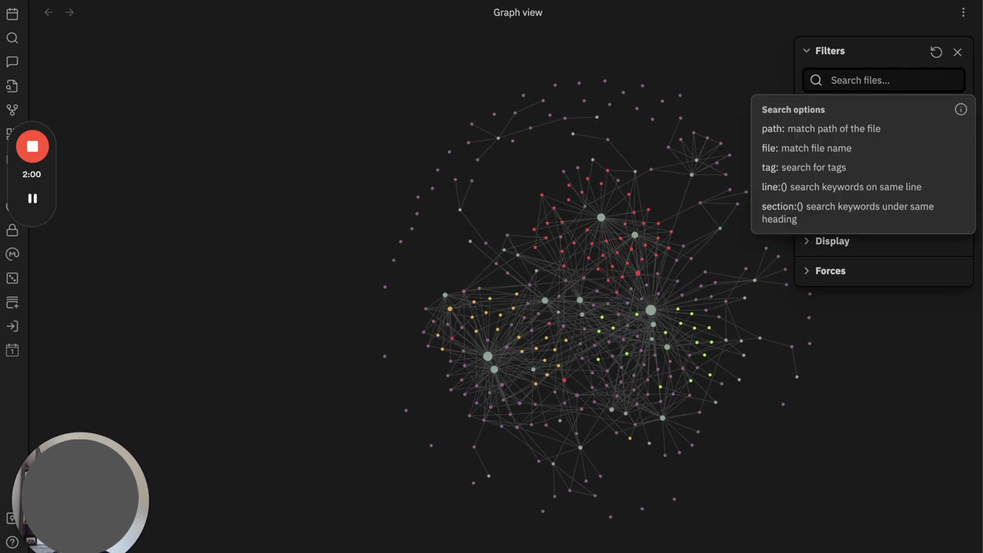
type("mental")
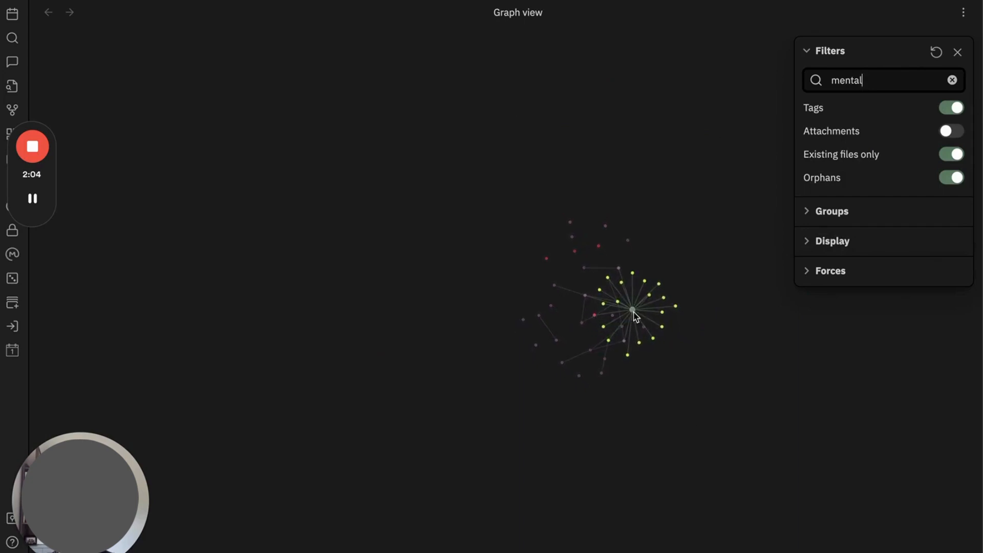
mouse_move(699, 349)
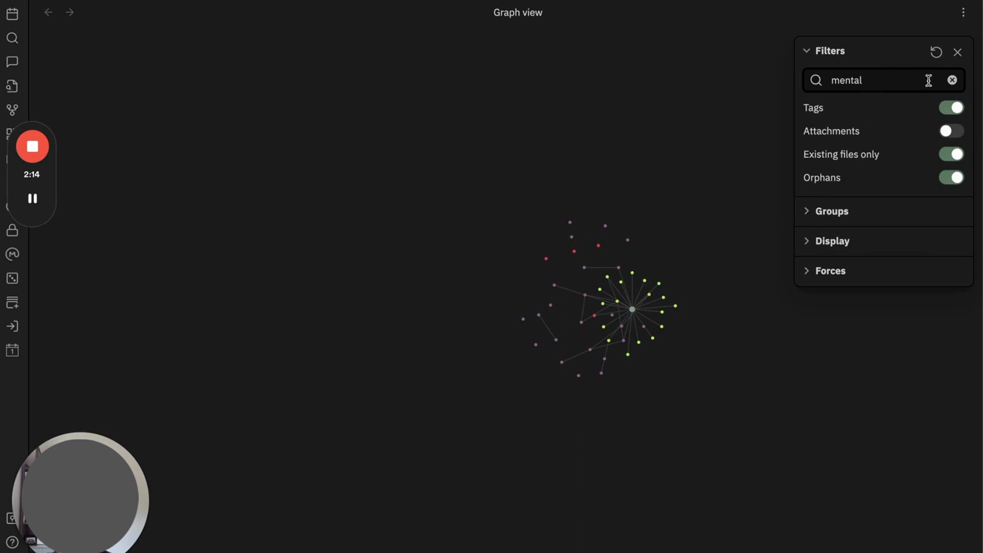
left_click(952, 80)
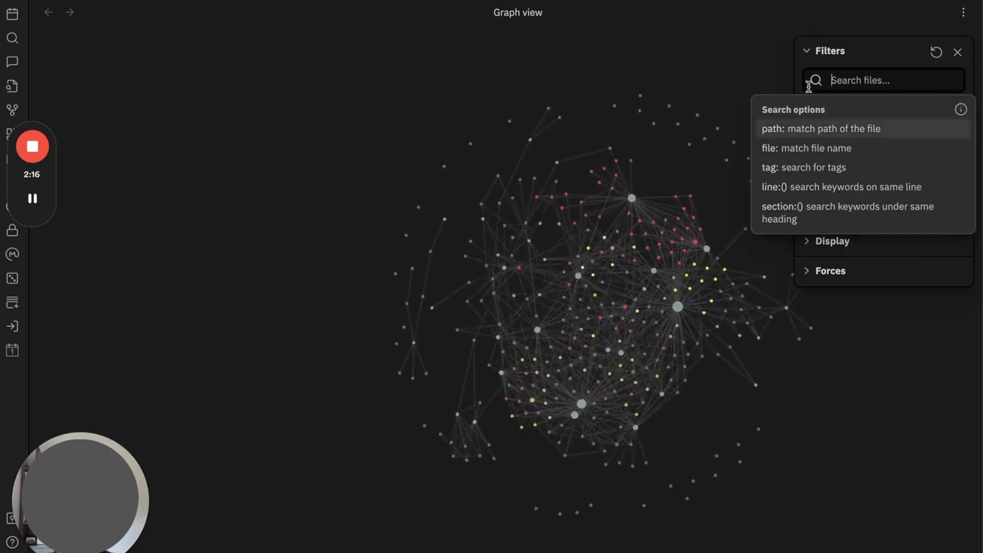
- Collapse Filters and expand Groups to show the #engineering, #pkms and #mental-health colour groups
left_click(829, 51)
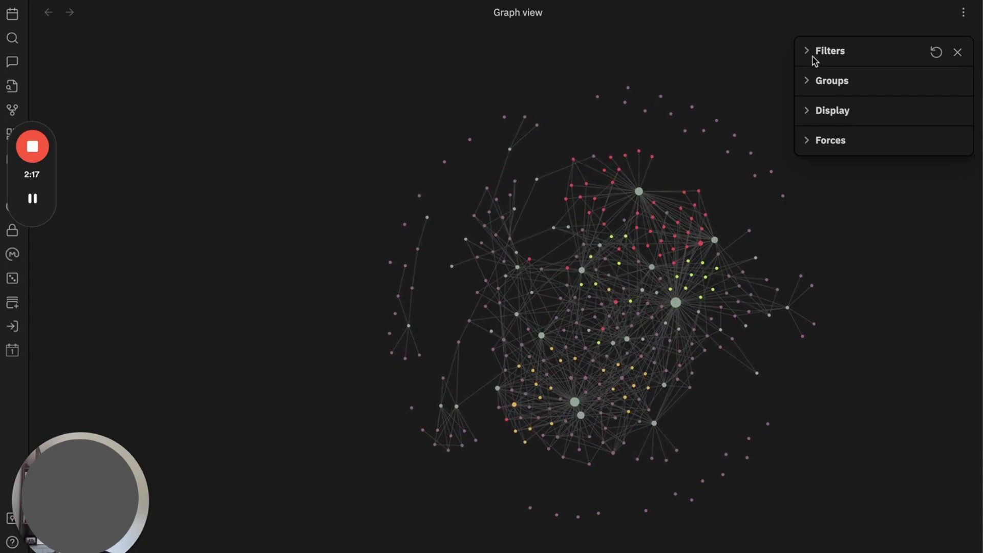
left_click(831, 80)
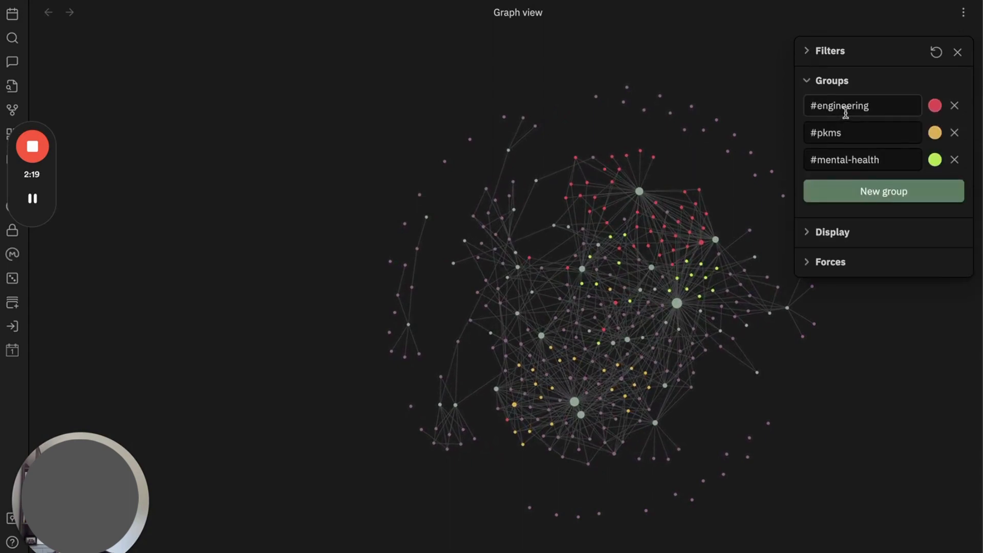
mouse_move(881, 106)
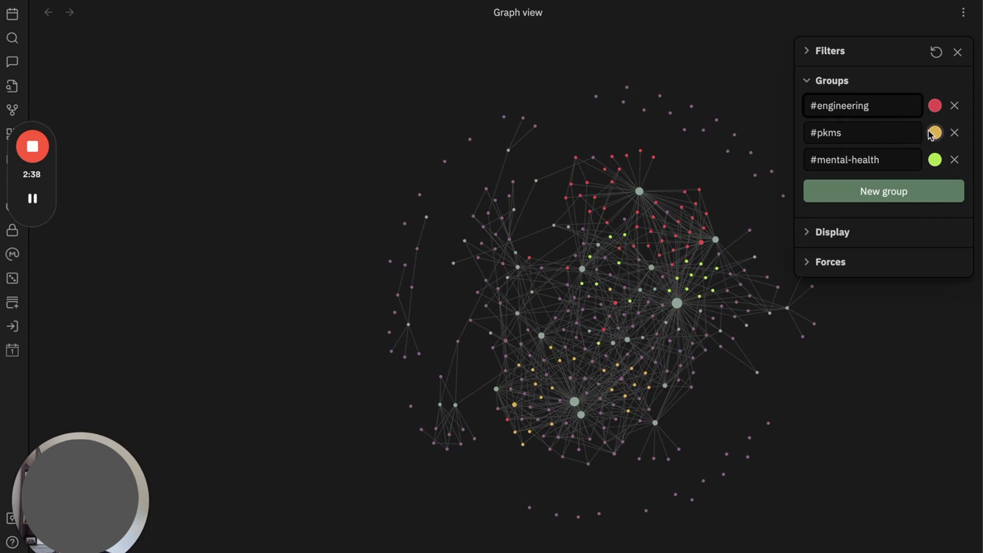
mouse_move(919, 151)
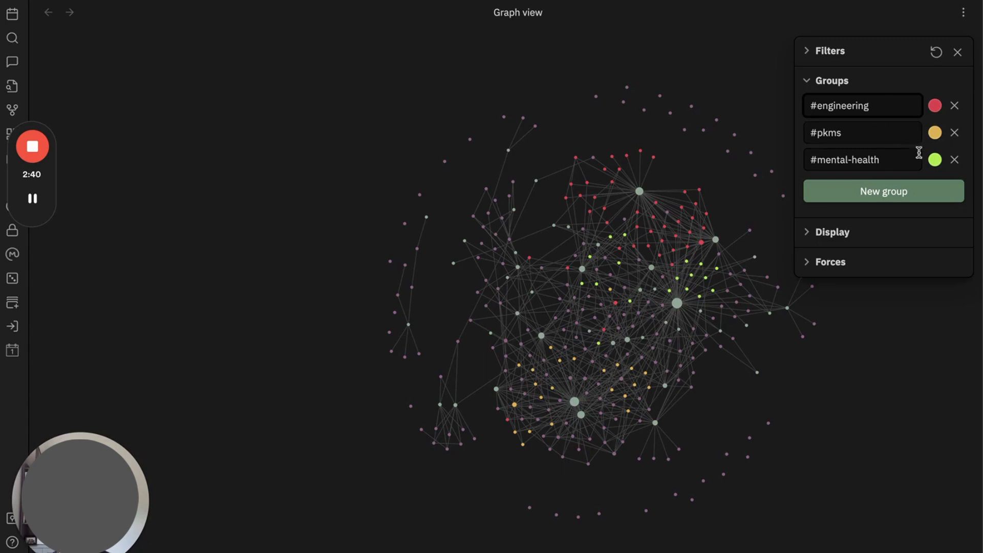
mouse_move(896, 199)
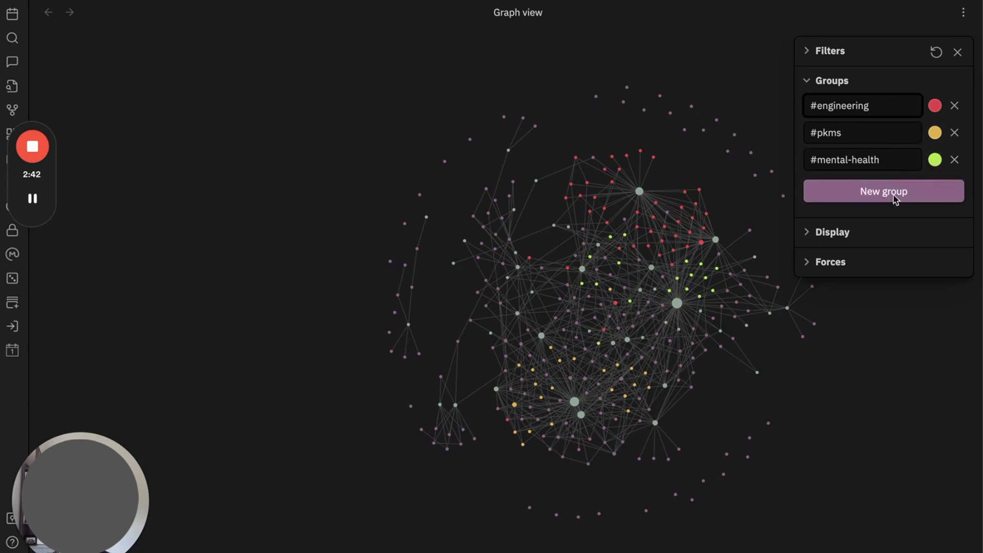
- Add and then delete an empty colour group, and collapse the Groups section
left_click(883, 190)
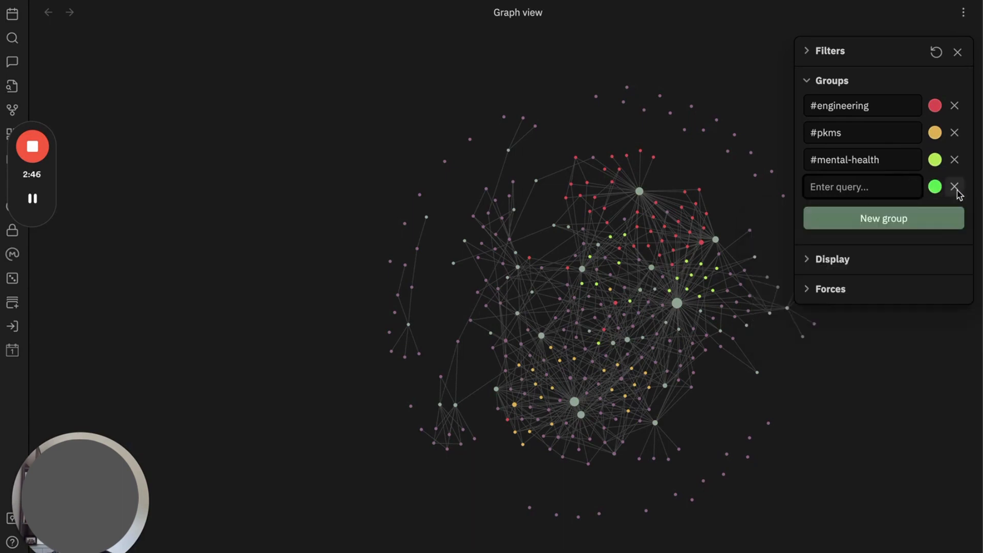
left_click(955, 186)
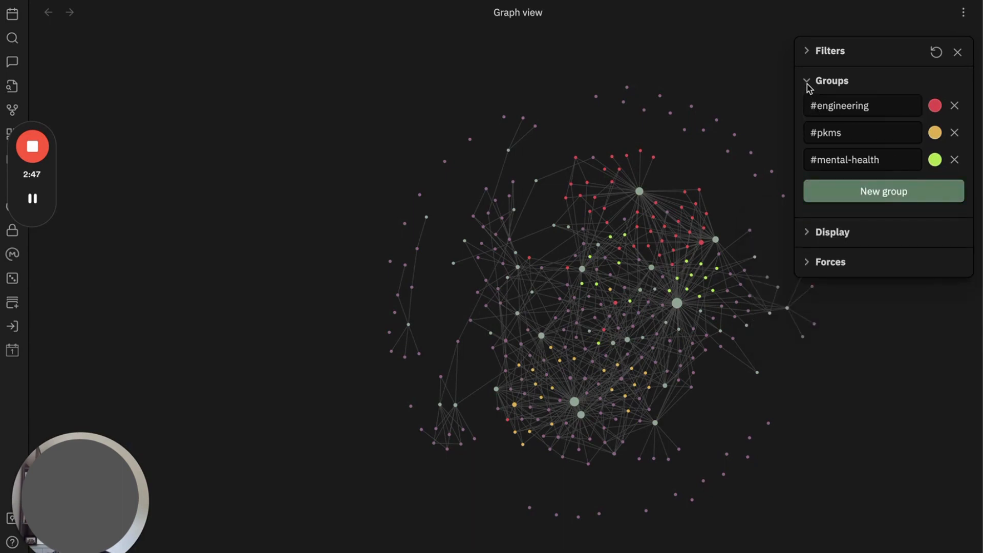
left_click(831, 80)
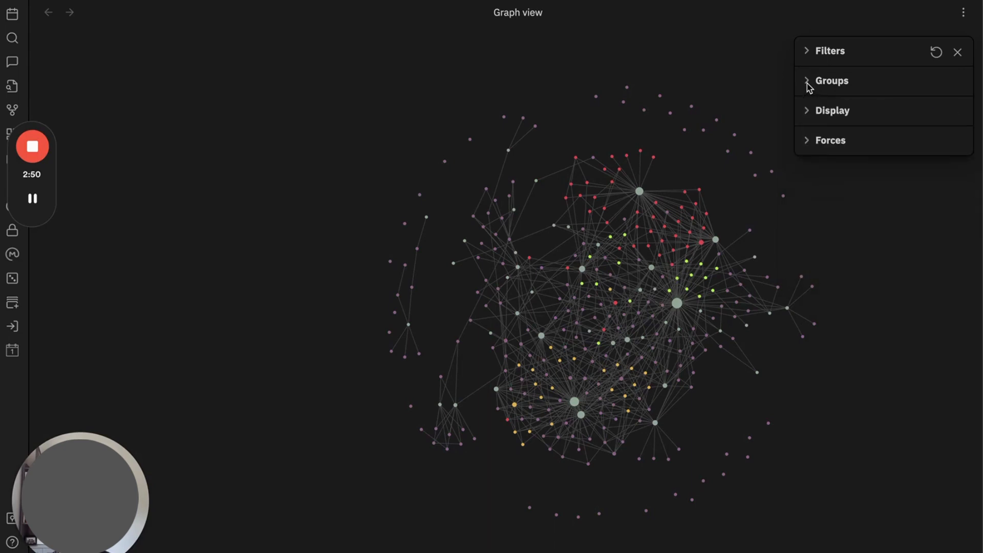
- Expand the Display and Forces settings and replay the graph's build-up animation
left_click(832, 111)
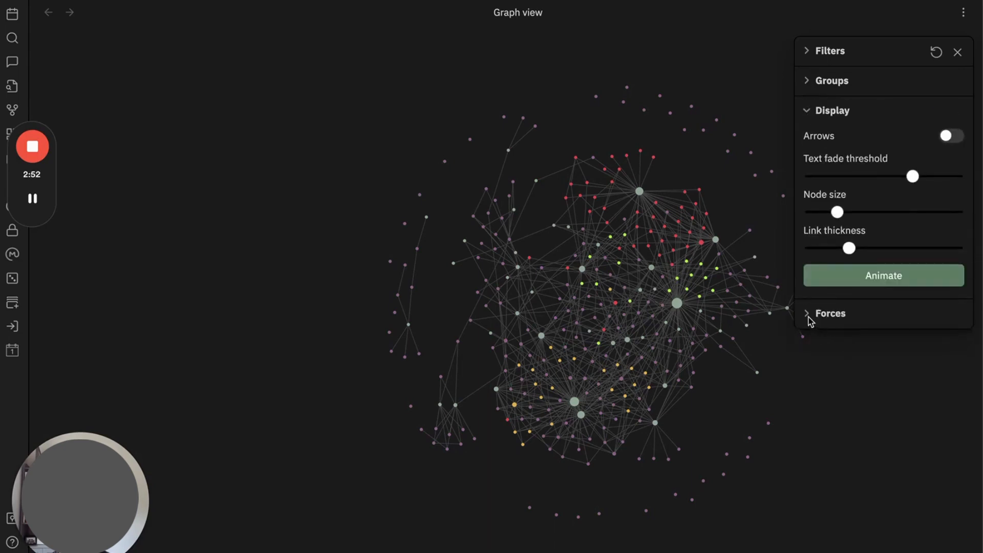
left_click(830, 313)
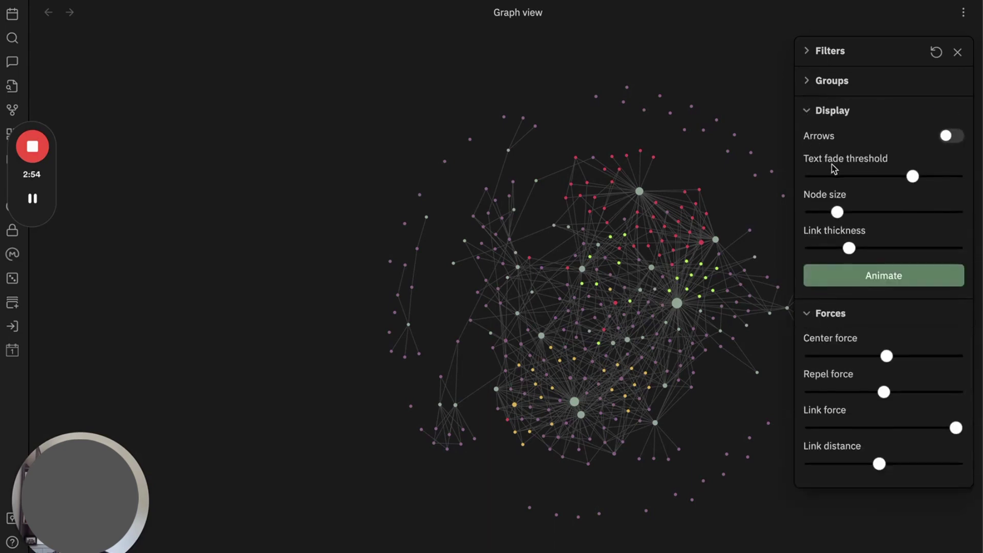
left_click(883, 276)
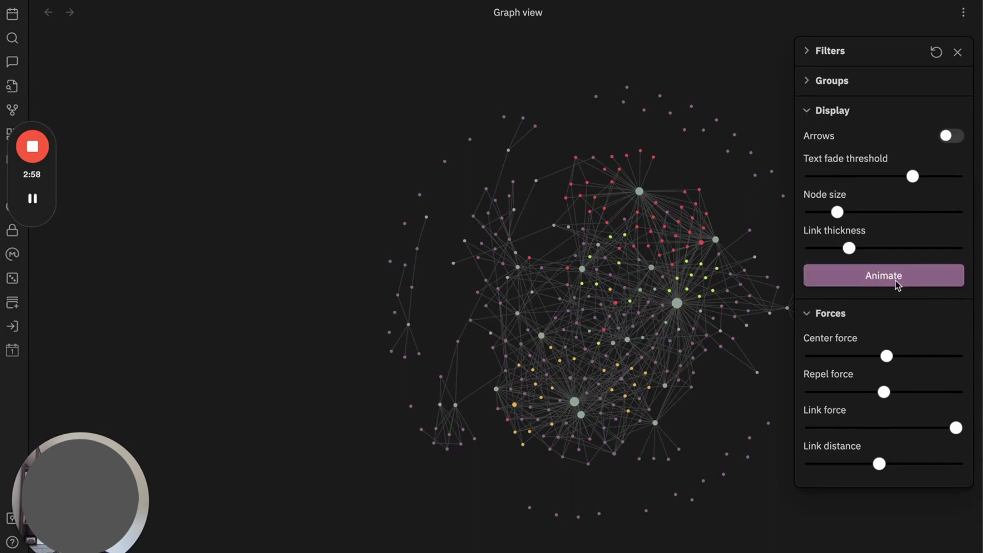
left_click(882, 275)
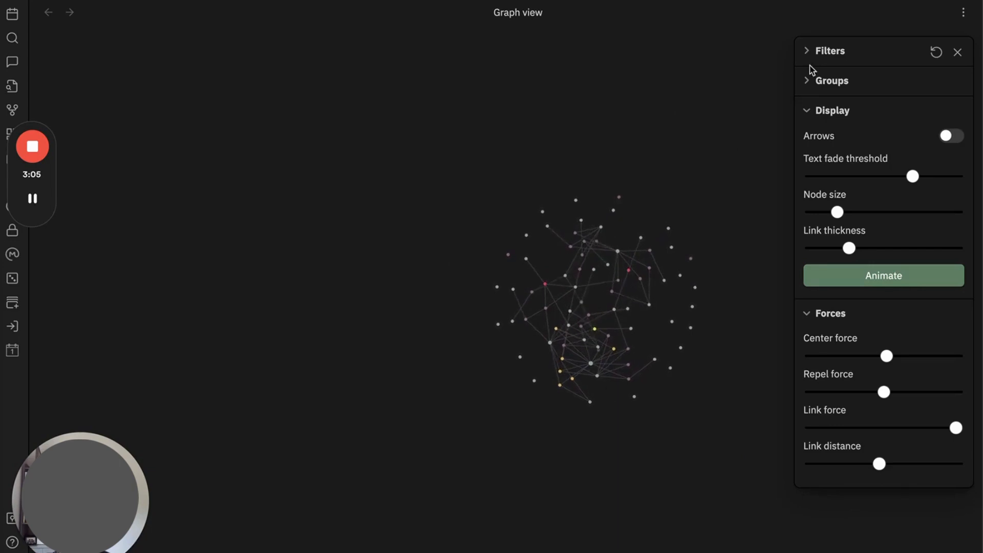
- Reopen Filters, set the file filter to -#engineering, and bring up the command palette
left_click(828, 51)
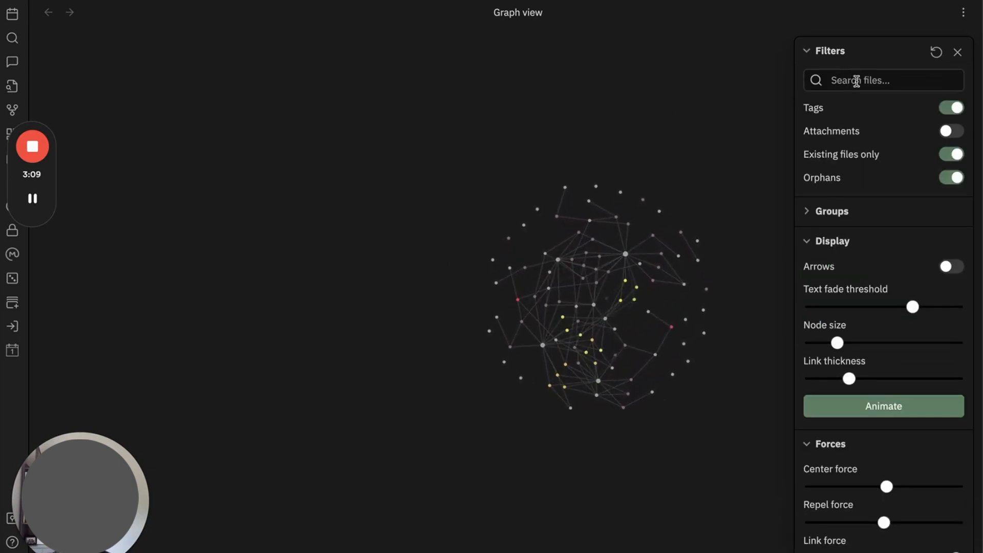
left_click(883, 80)
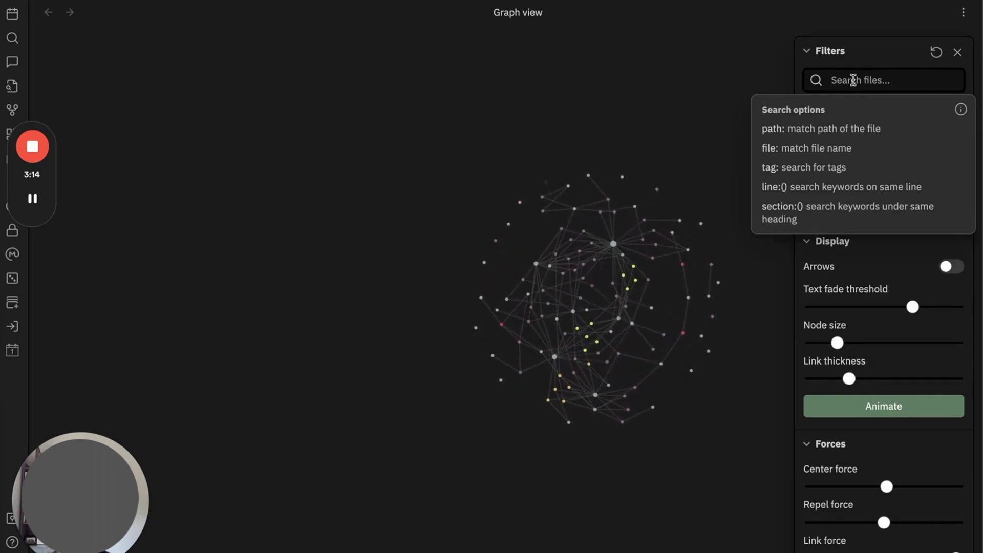
type("-")
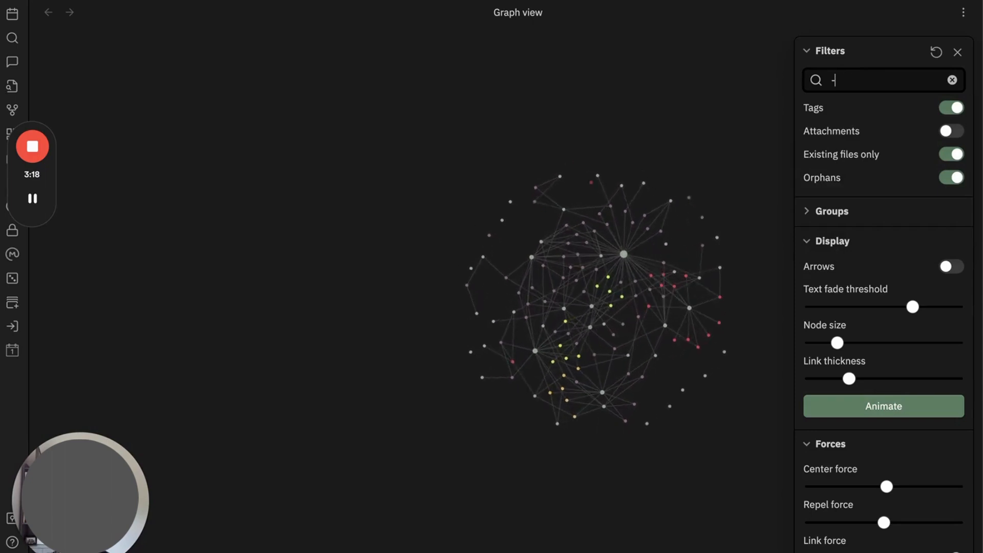
type("#engin")
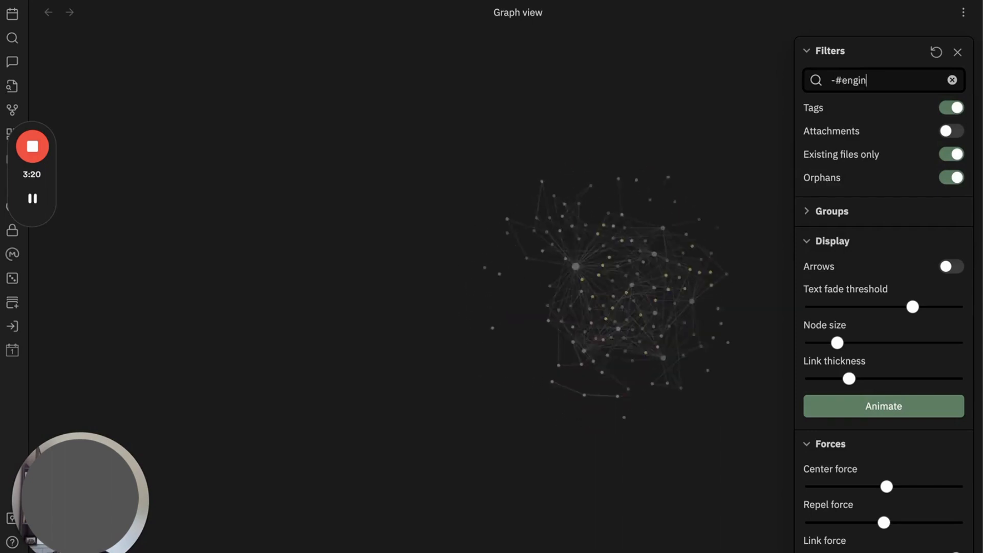
type("eering")
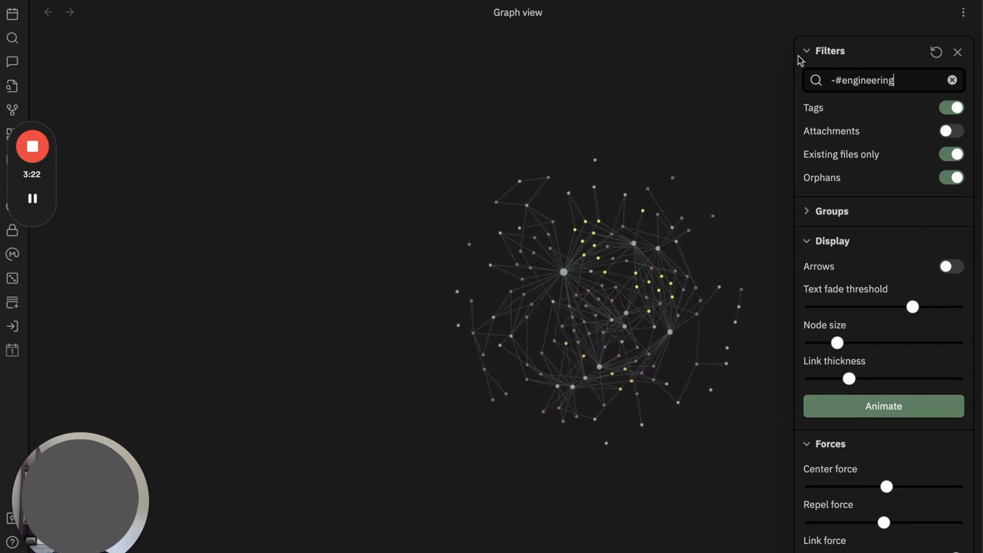
key("ctrl+p")
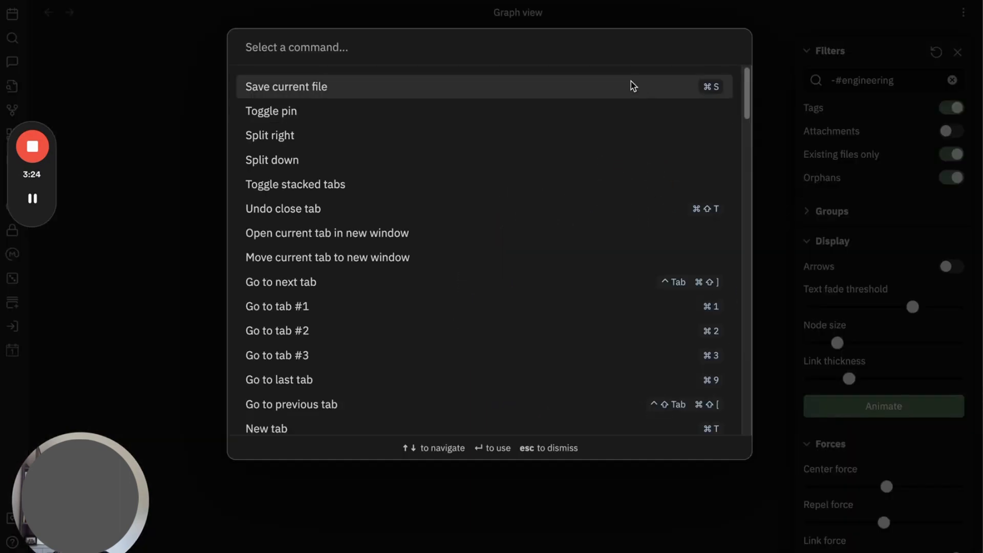
- Search the command palette for 'book' to bookmark the filtered graph as Untitled Graph
type("book")
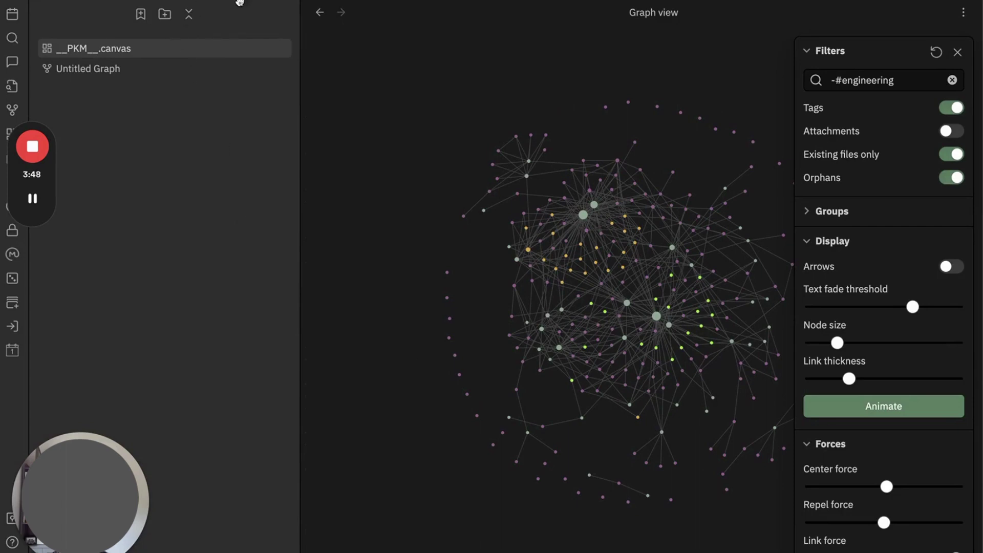
mouse_move(495, 107)
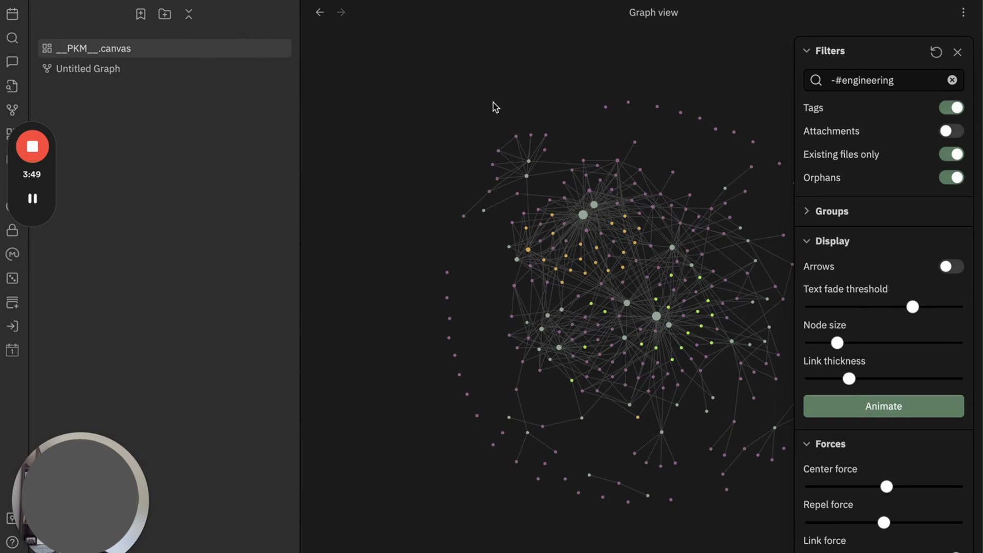
mouse_move(490, 103)
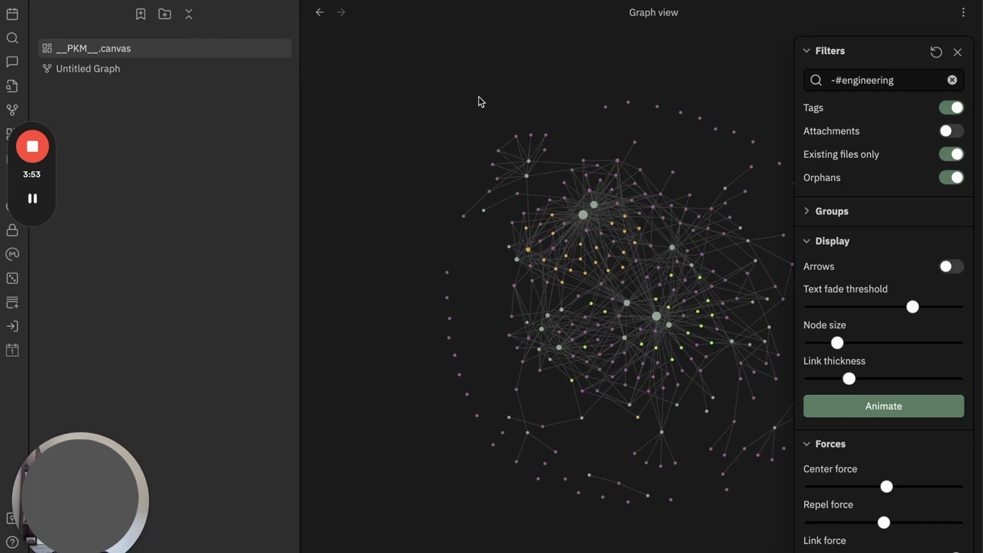
mouse_move(511, 9)
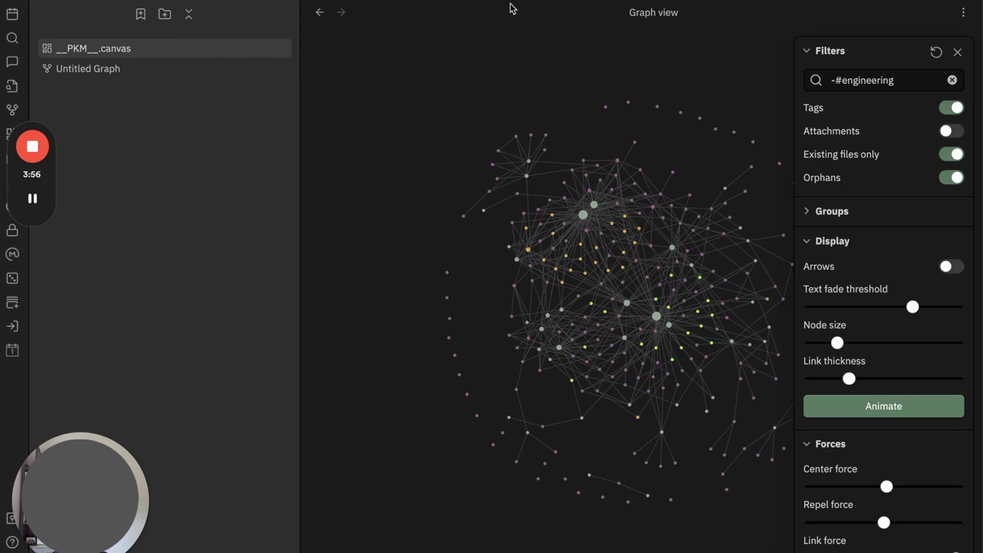
mouse_move(250, 283)
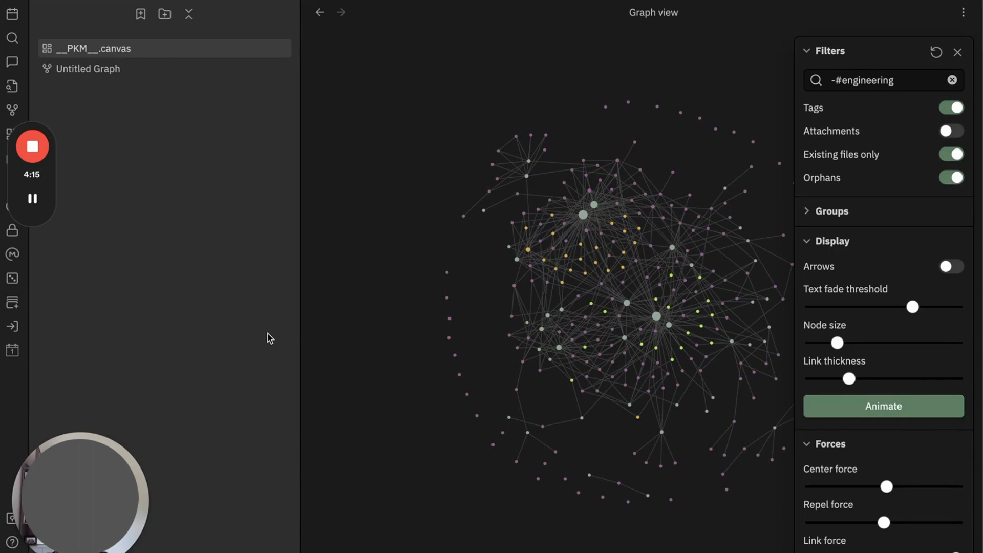
mouse_move(273, 354)
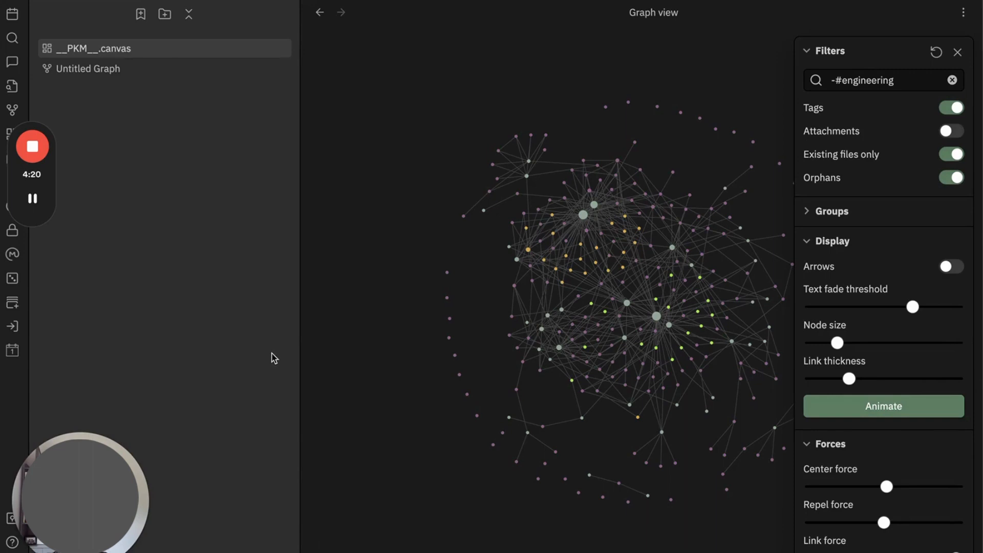
mouse_move(283, 365)
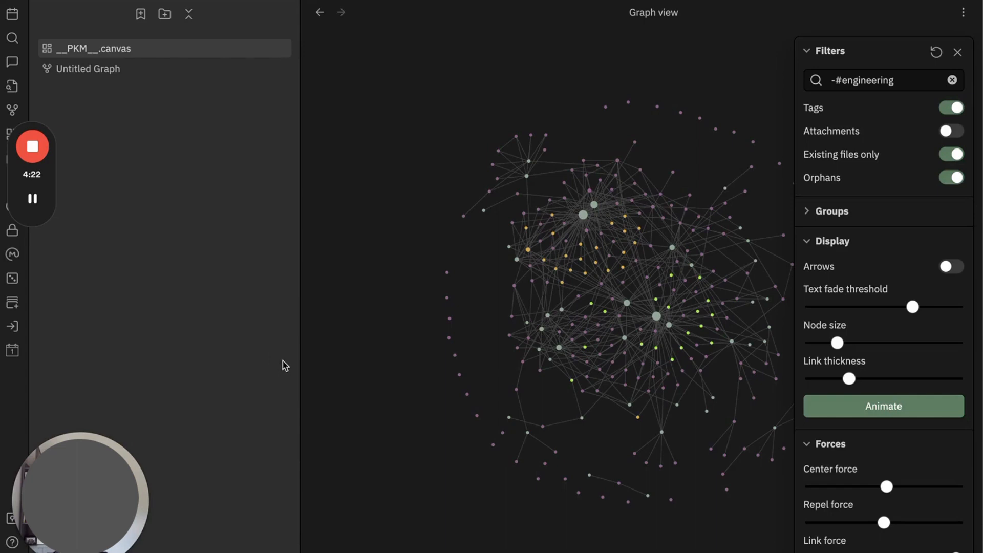
left_click(953, 80)
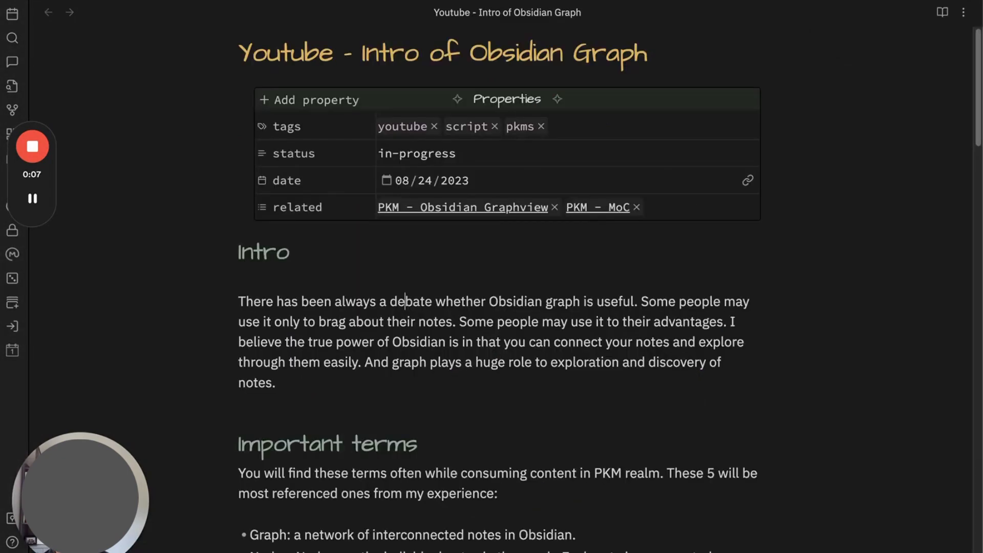
mouse_move(263, 6)
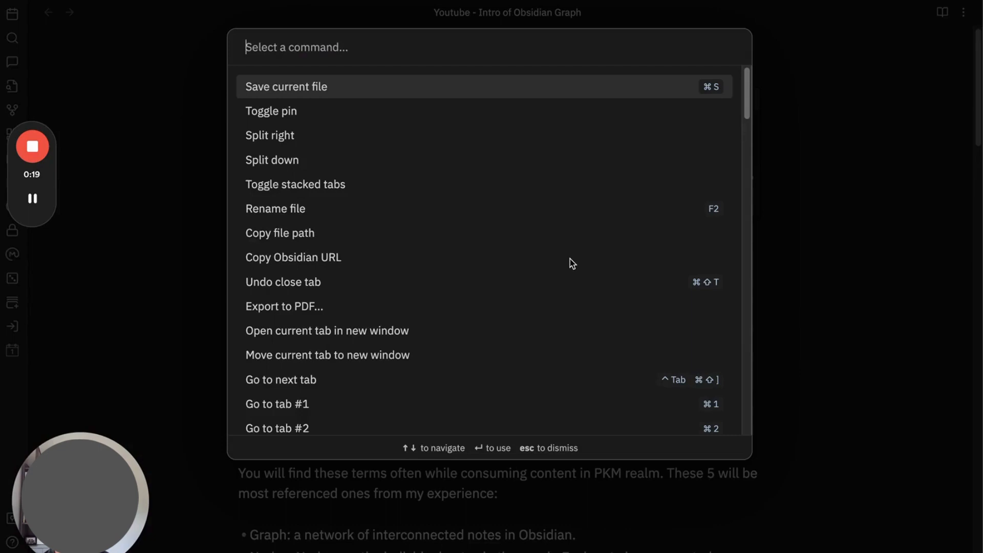
- Run 'Open local graph' from the command palette for the 'Youtube - Intro of Obsidian Graph' note
type("locap g")
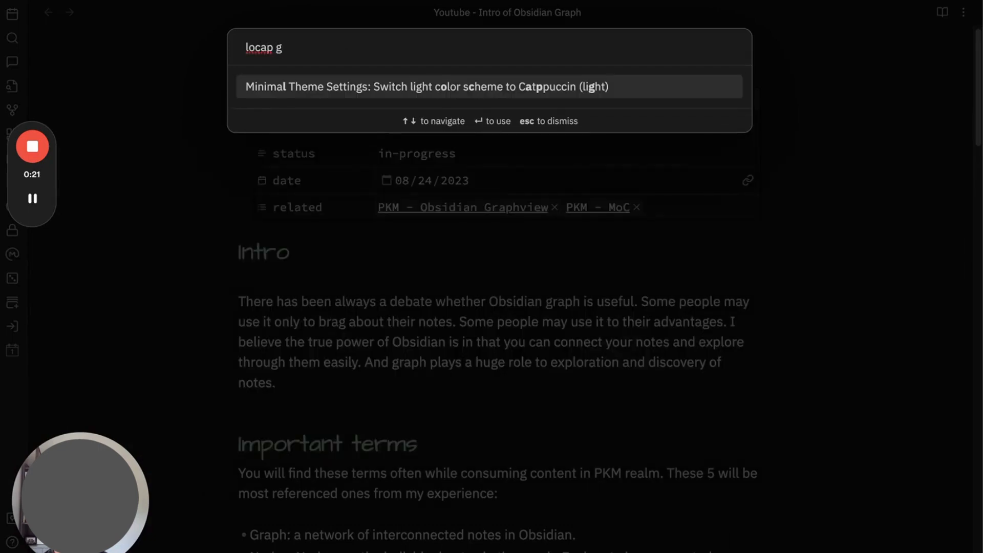
mouse_move(340, 198)
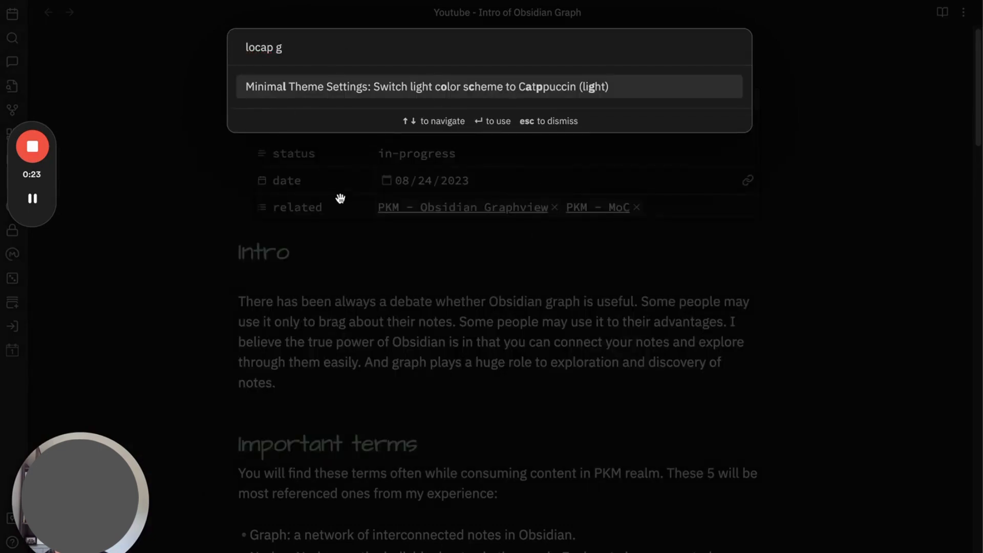
key("Backspace")
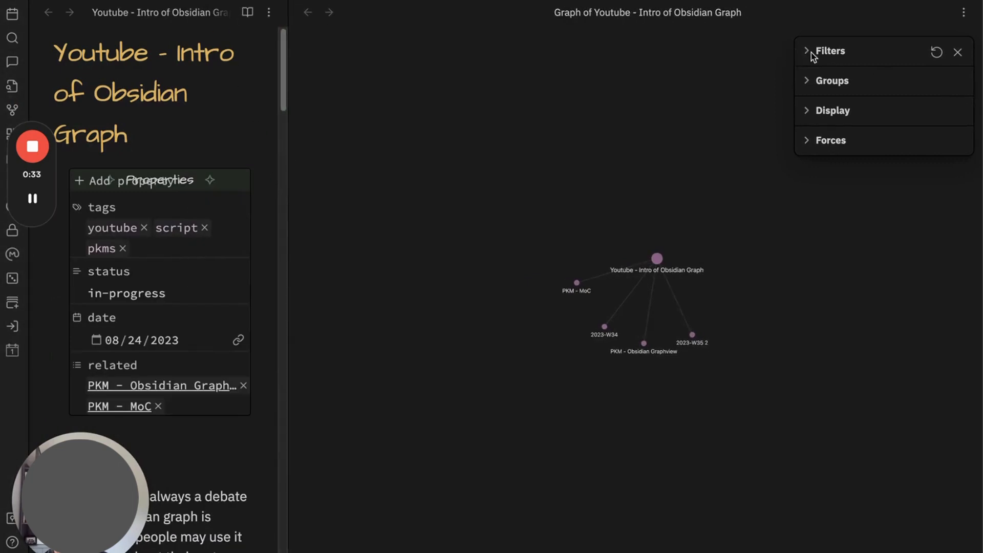
- Expand the local graph's Filters section to reveal its depth and link options
left_click(829, 51)
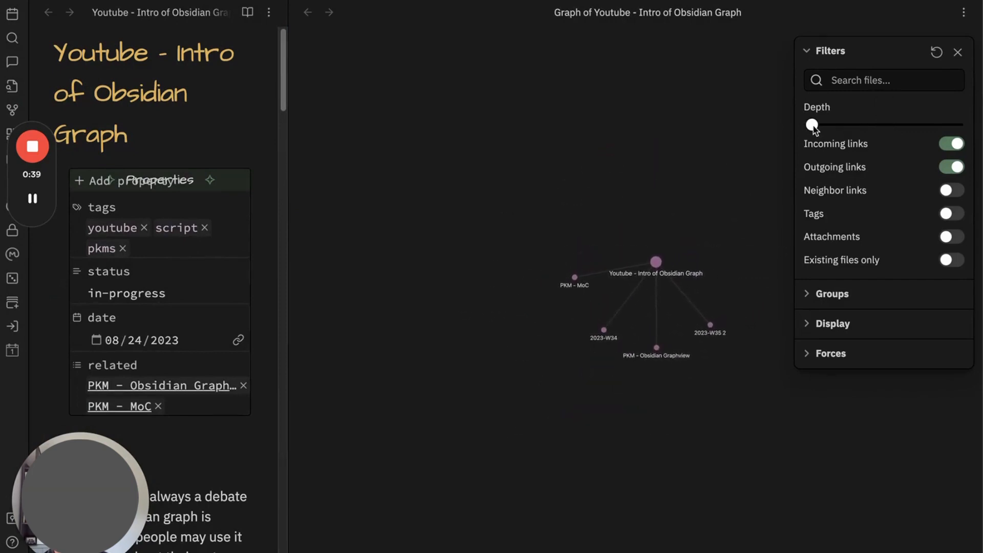
mouse_move(834, 129)
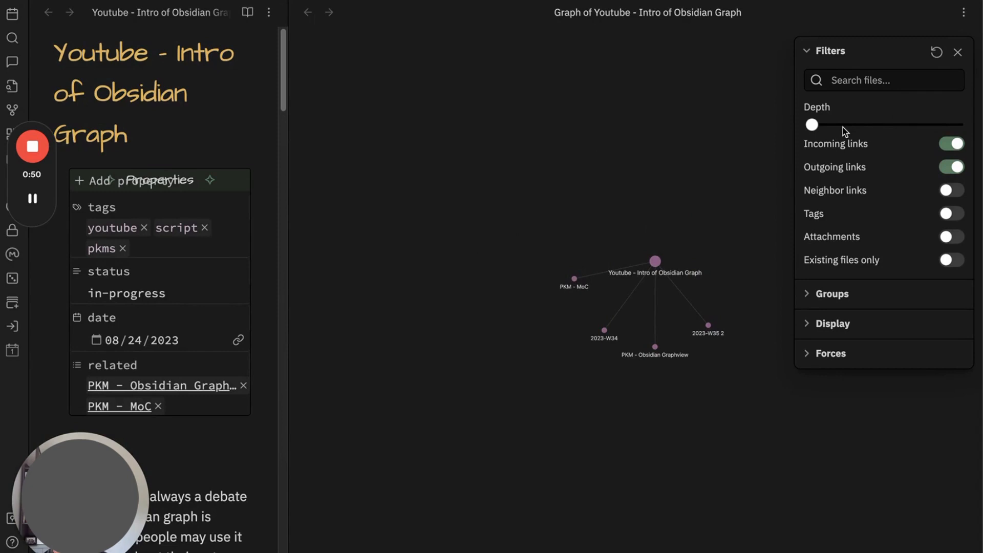
mouse_move(838, 124)
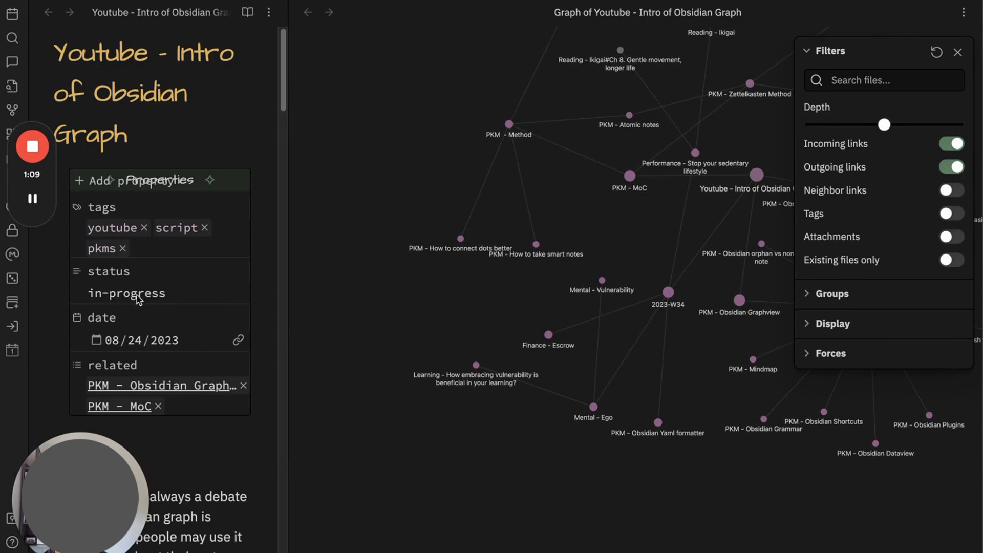
mouse_move(179, 292)
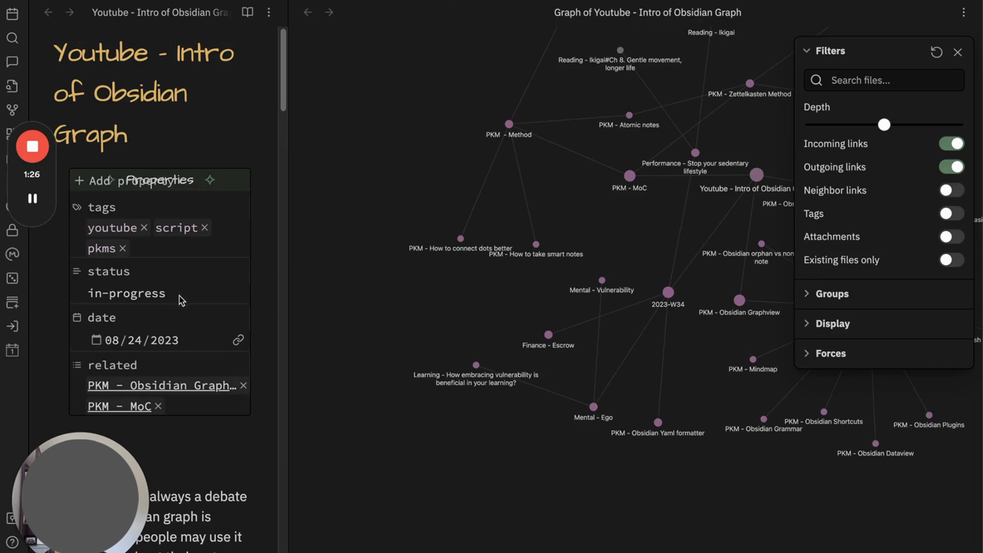
mouse_move(197, 305)
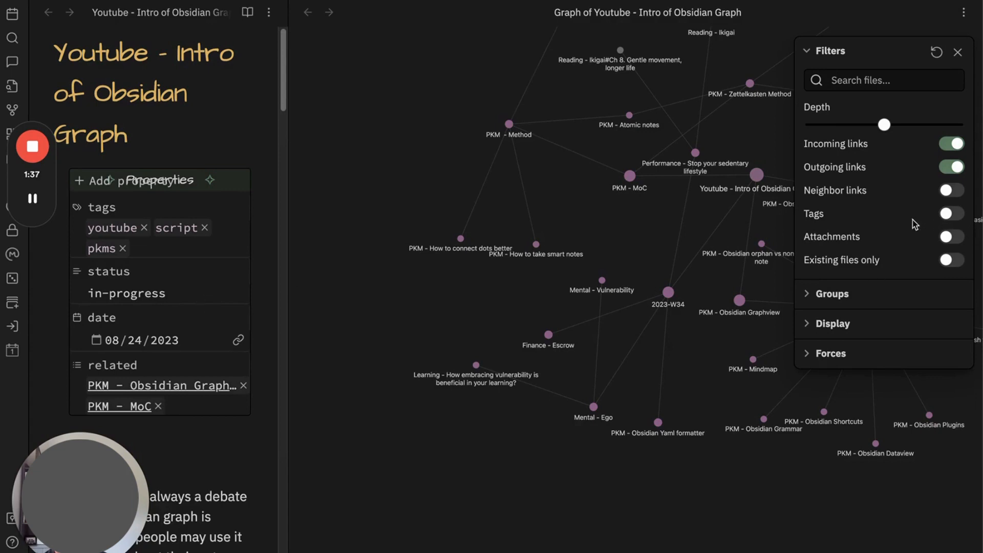
mouse_move(290, 329)
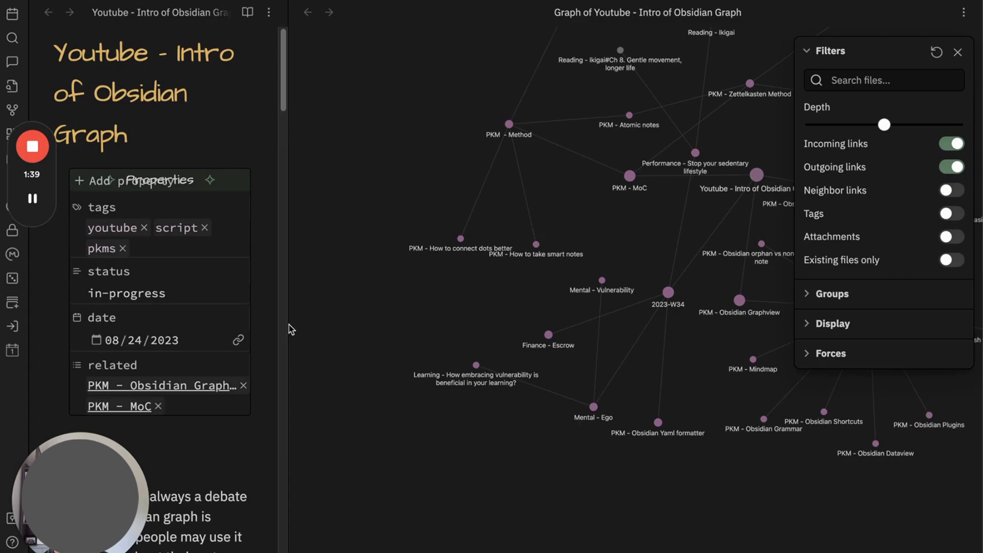